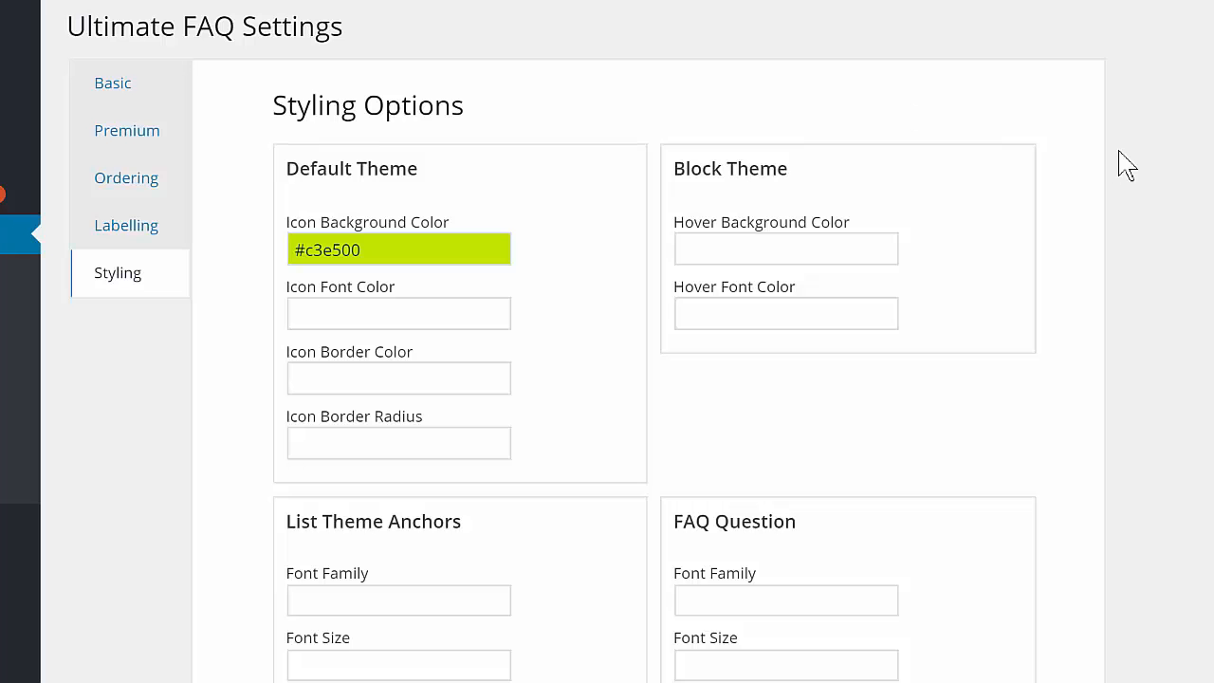
{"action": "mouse_move", "coordinate": [785, 136]}
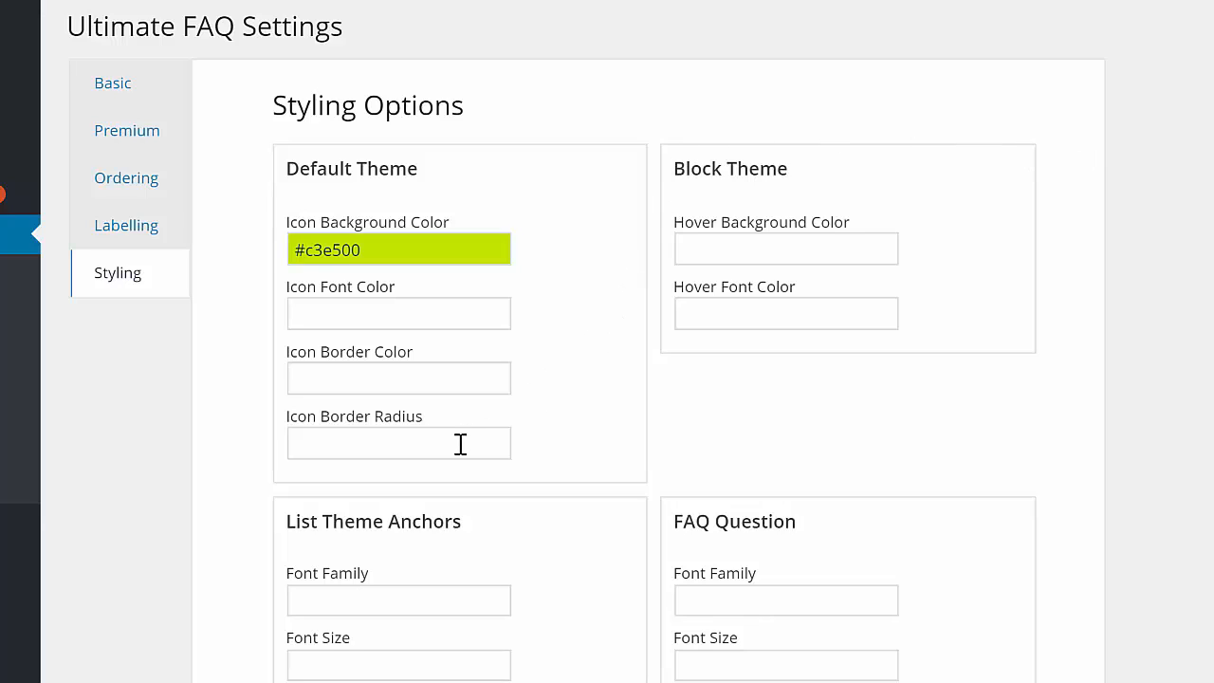
Set the FAQ icon border radius to 12px, then bring up the admin list of all FAQs
{"action": "type", "text": "12px"}
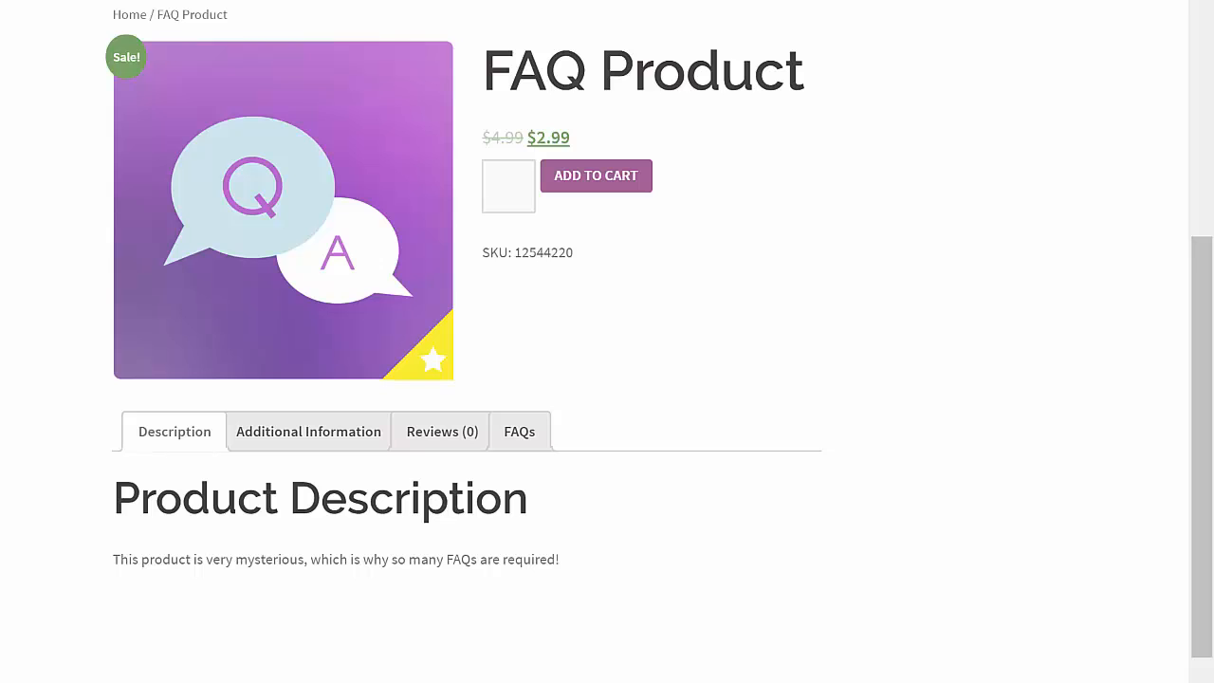
{"action": "left_click", "coordinate": [519, 433]}
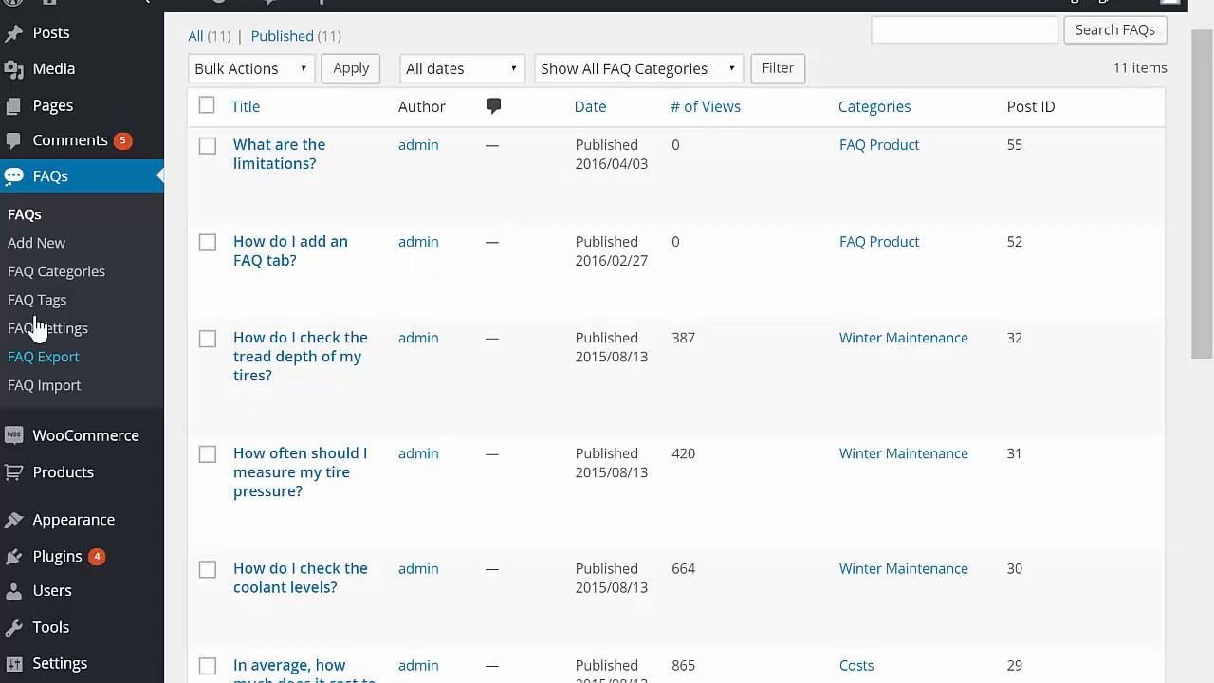
Enter 'My Product' as an FAQ category name, then return to the FAQ settings Basic Options
{"action": "left_click", "coordinate": [57, 269]}
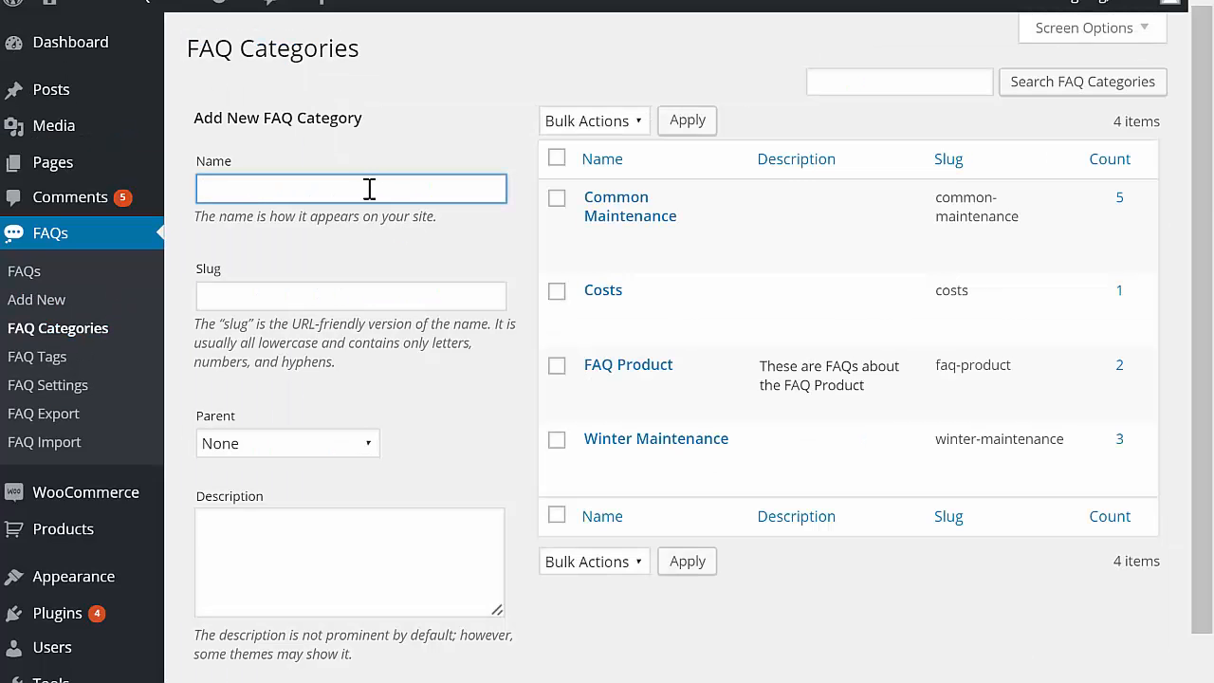
{"action": "type", "text": "My Product"}
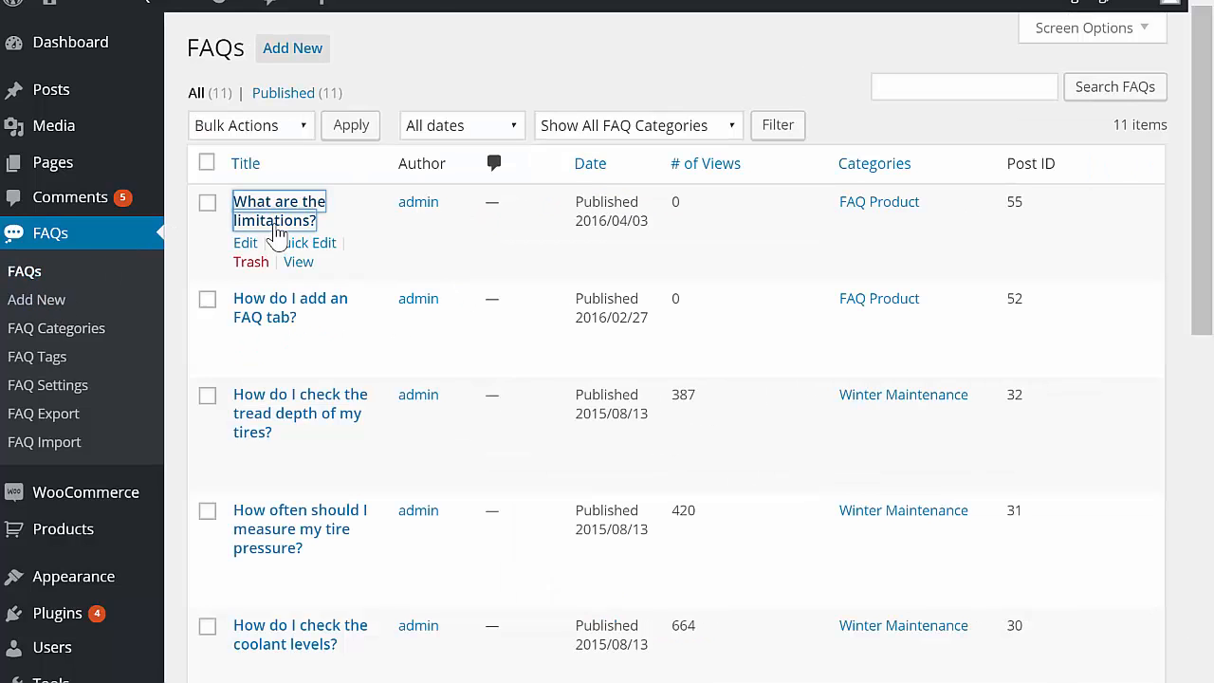
{"action": "left_click", "coordinate": [279, 210]}
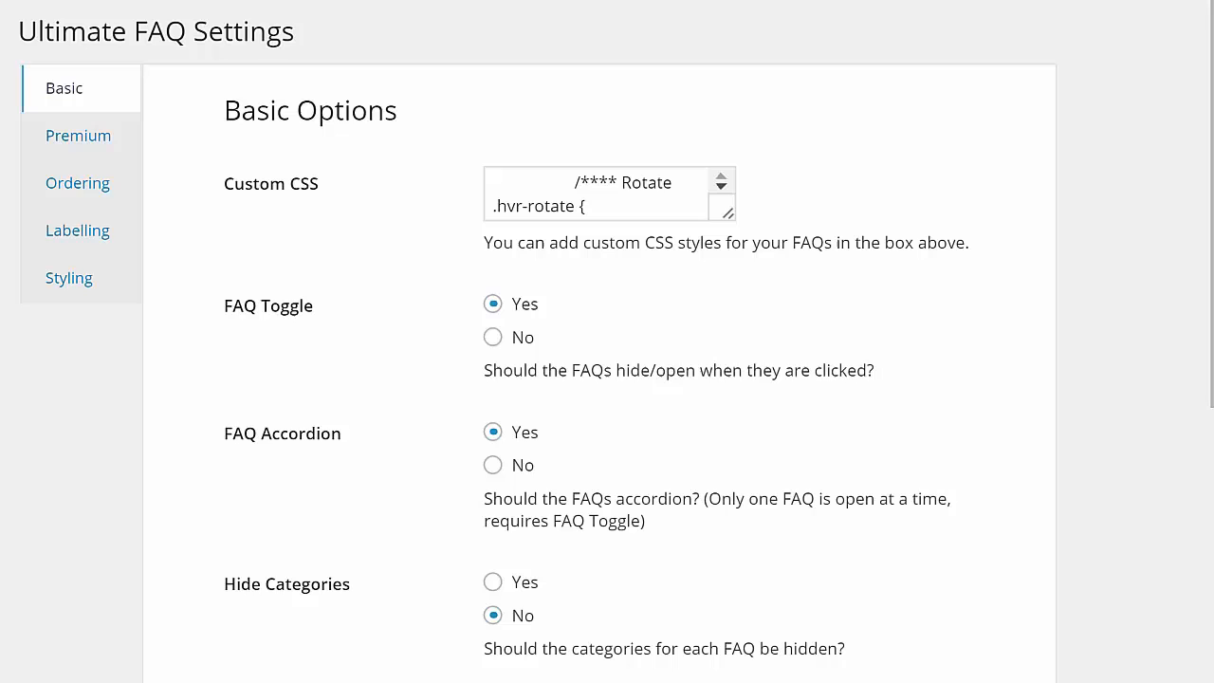
Review the Basic Options down through post author, post date and back-to-top display settings
{"action": "scroll", "scroll_direction": "down", "scroll_amount": 3}
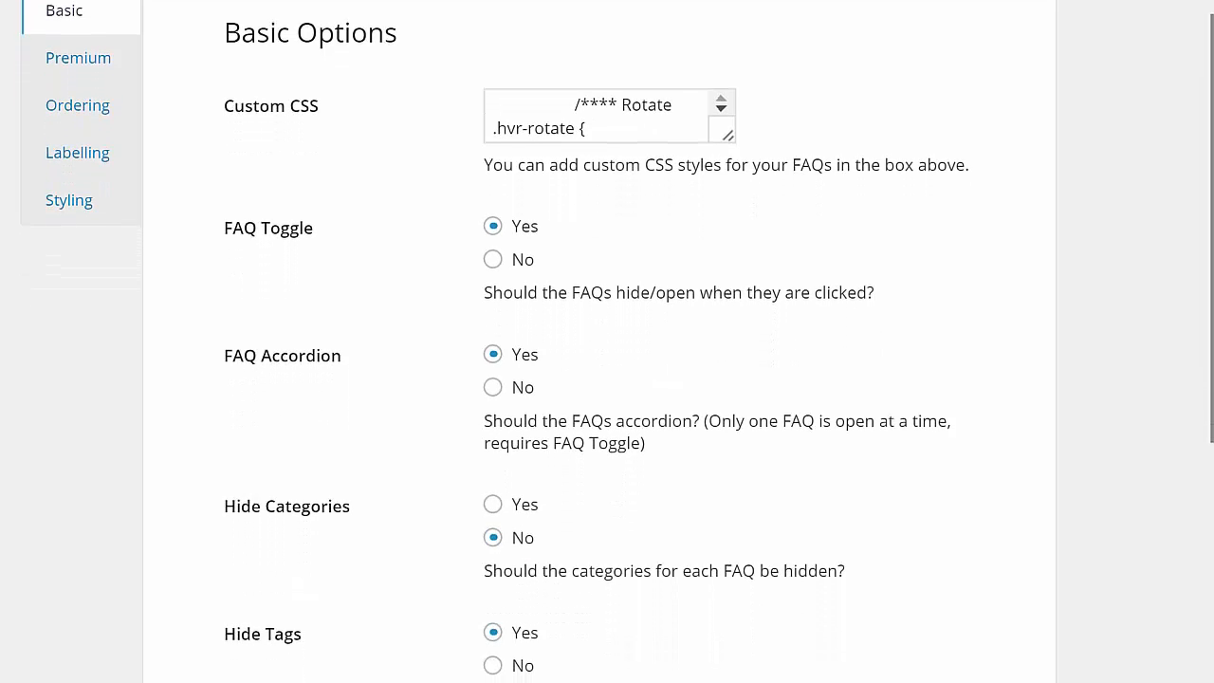
{"action": "scroll", "scroll_direction": "down", "scroll_amount": 3}
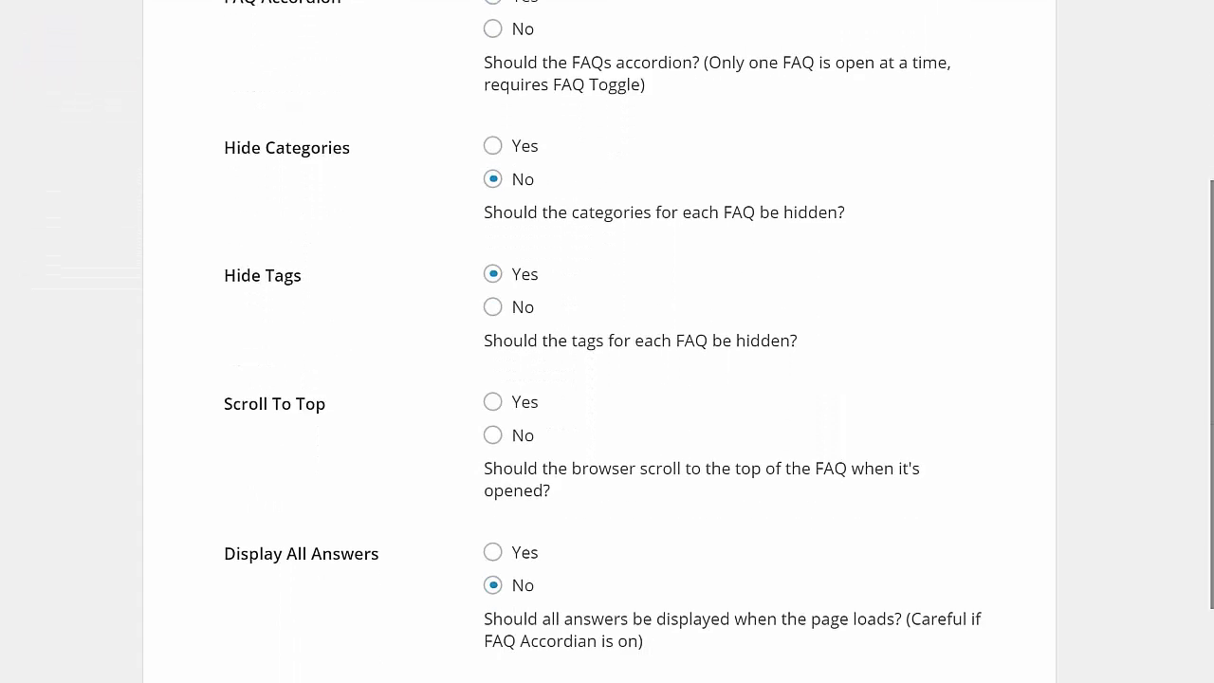
{"action": "scroll", "scroll_direction": "down", "scroll_amount": 3}
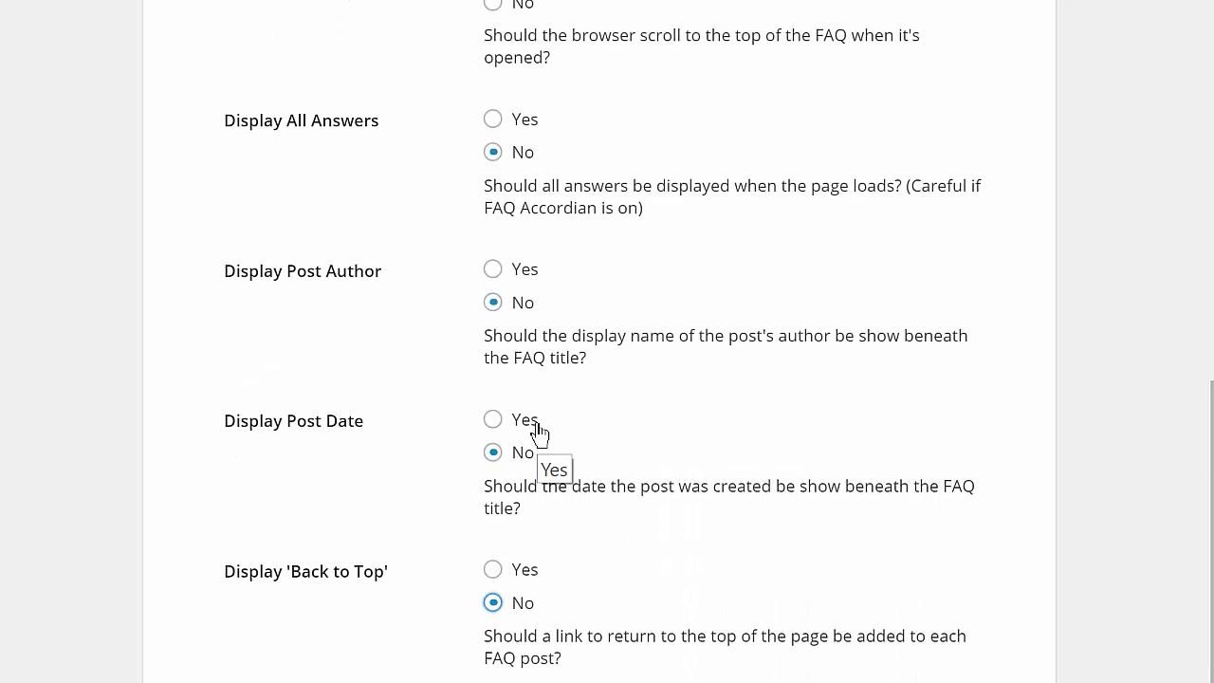
{"action": "mouse_move", "coordinate": [588, 598]}
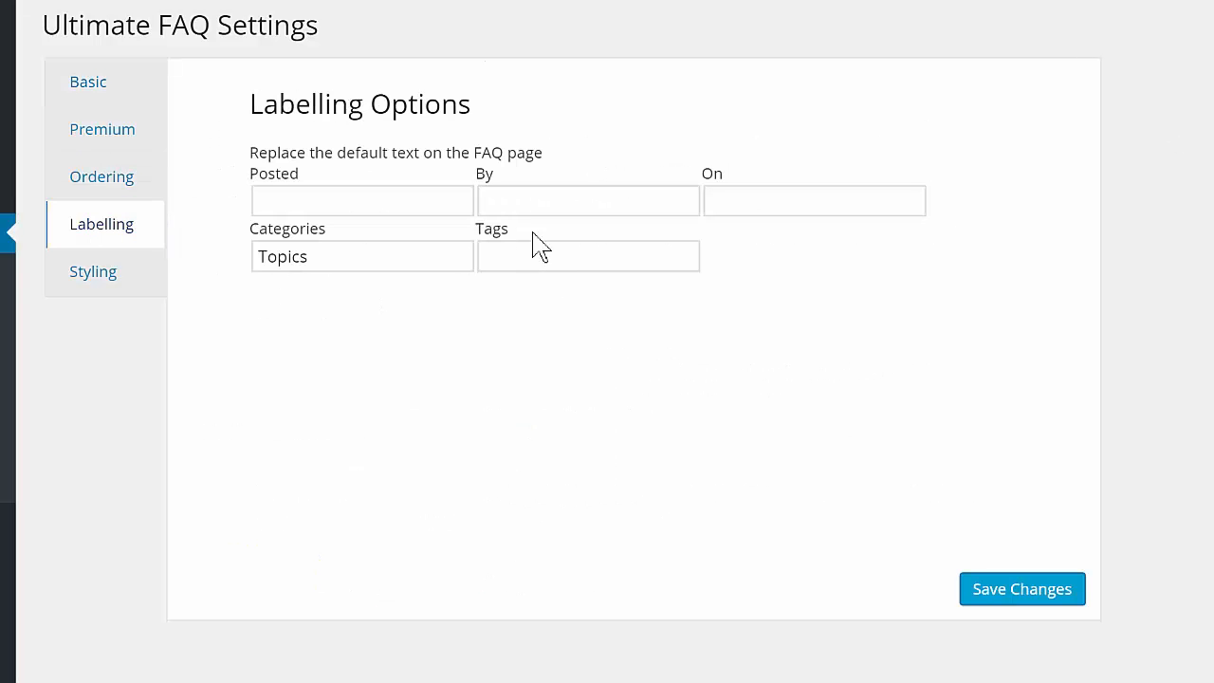
Relabel FAQ tags as 'Codes' on the Labelling settings
{"action": "type", "text": "Codes"}
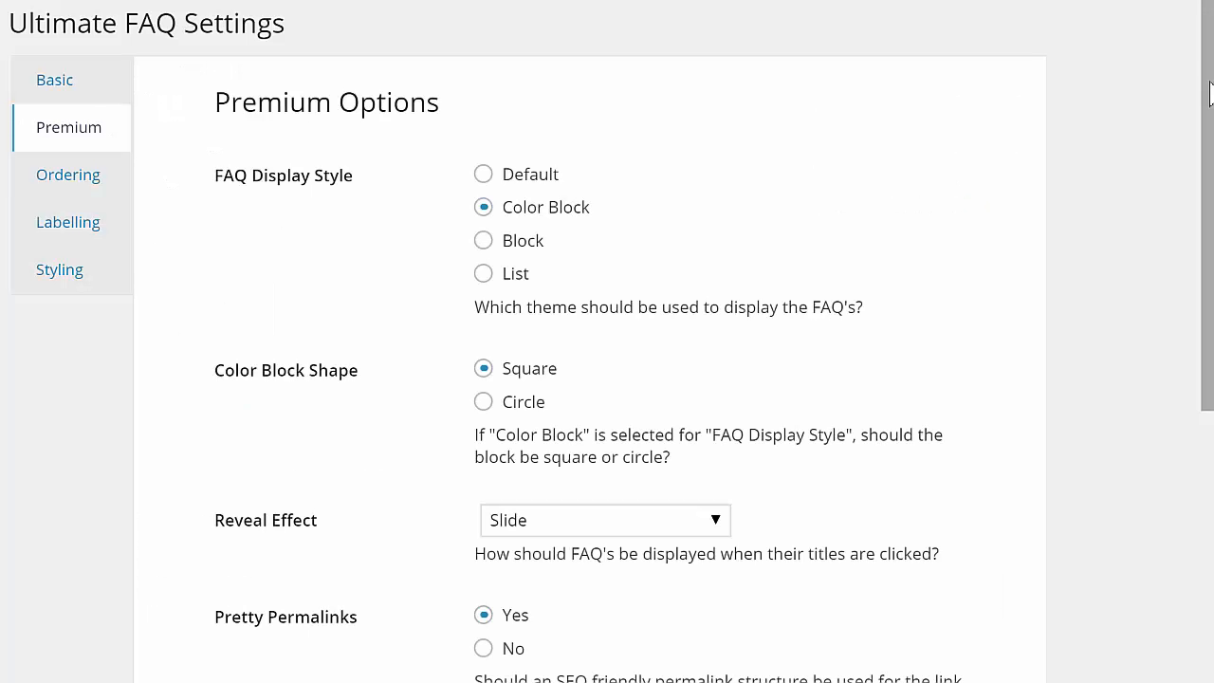
Review the Premium Options further down, past Color Block style and Slide reveal
{"action": "scroll", "scroll_direction": "down", "scroll_amount": 3}
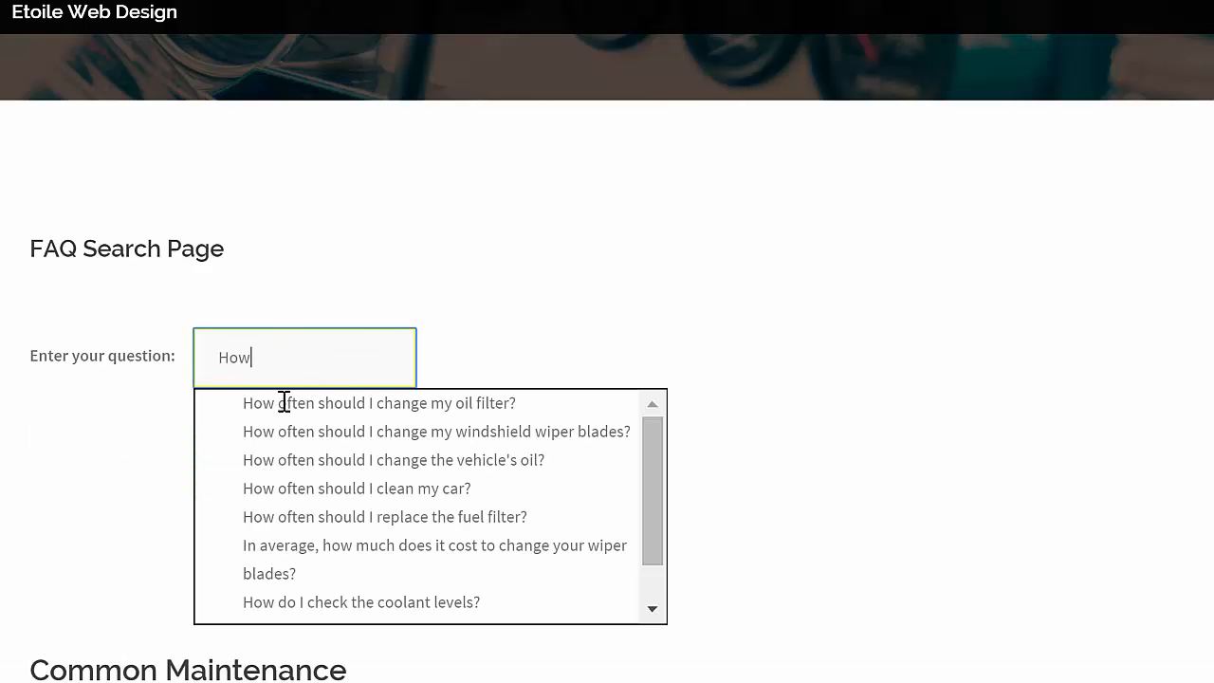
Pick the suggested oil filter question from the FAQ search dropdown
{"action": "left_click", "coordinate": [380, 403]}
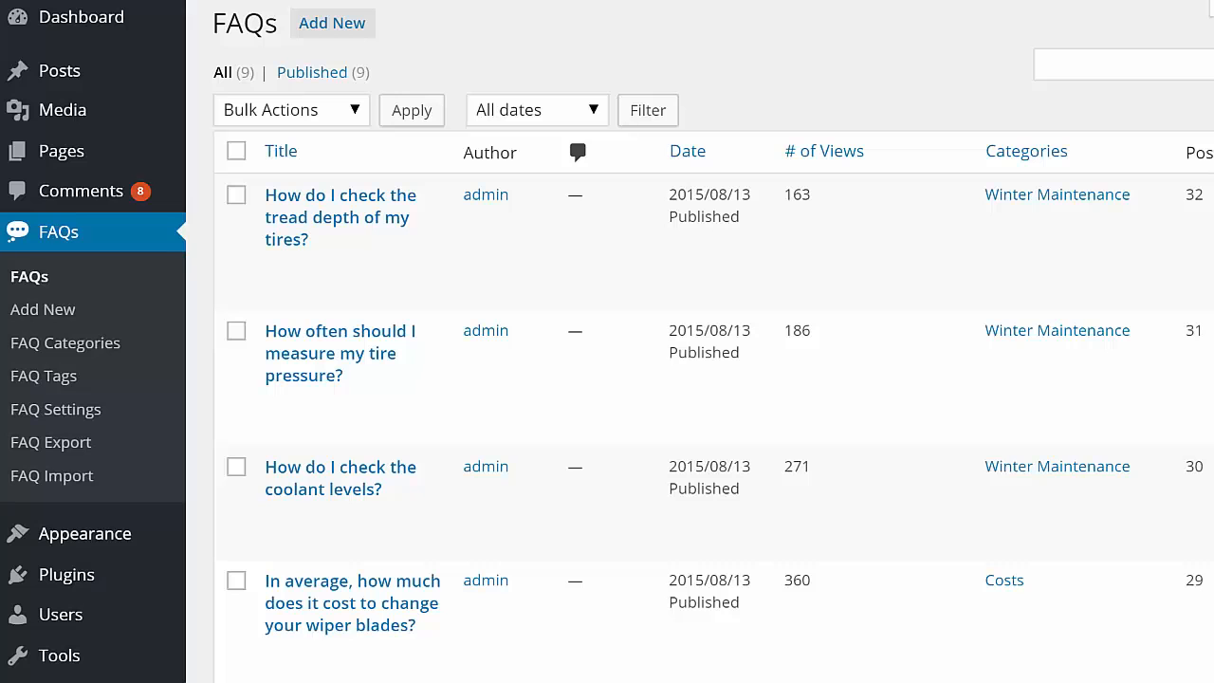
{"action": "mouse_move", "coordinate": [51, 474]}
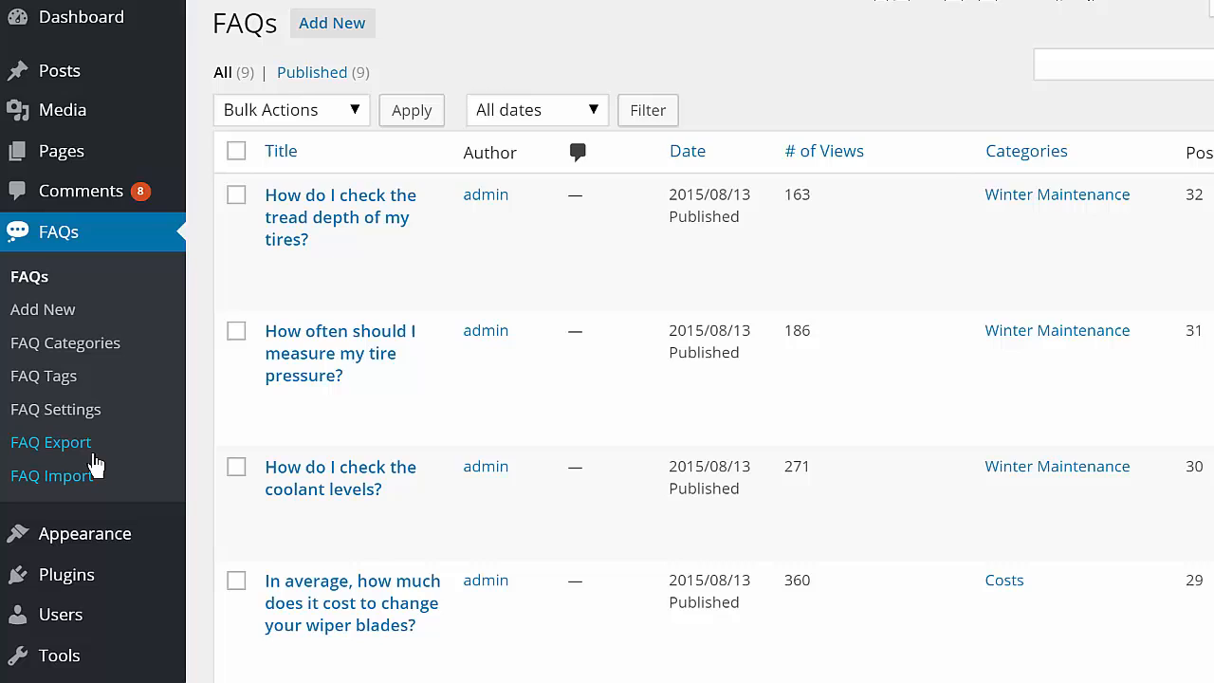
Choose a spreadsheet of FAQs on the Import page, then export the FAQs
{"action": "left_click", "coordinate": [53, 474]}
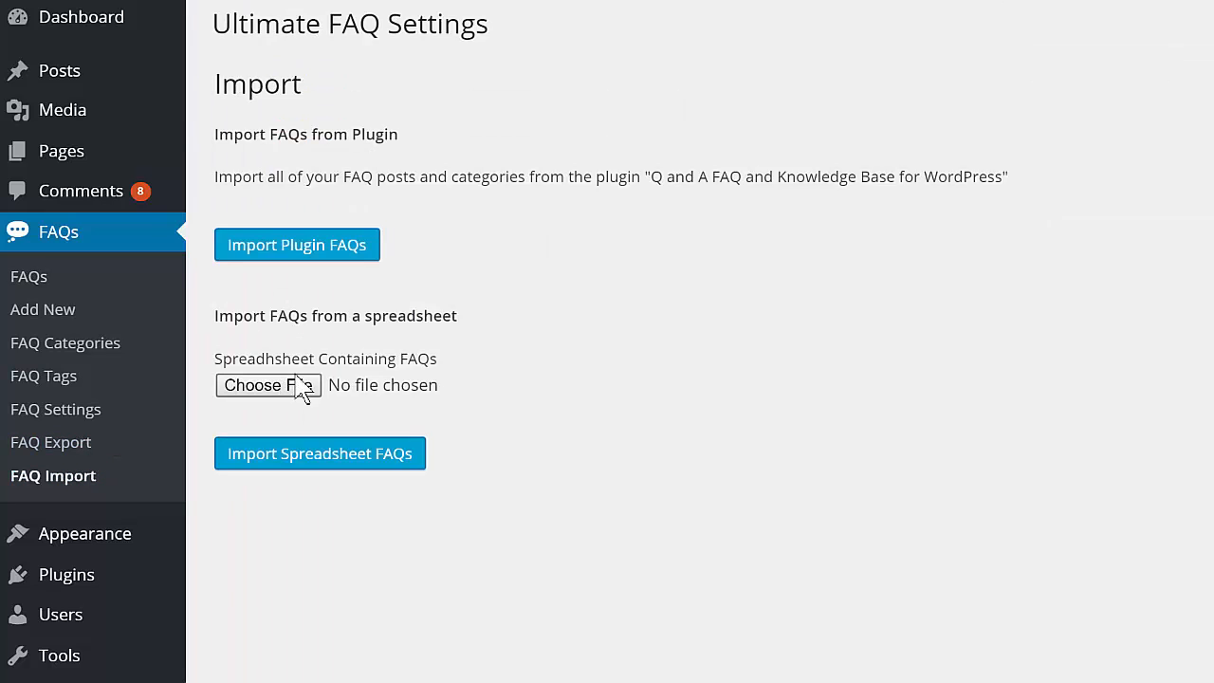
{"action": "left_click", "coordinate": [268, 385]}
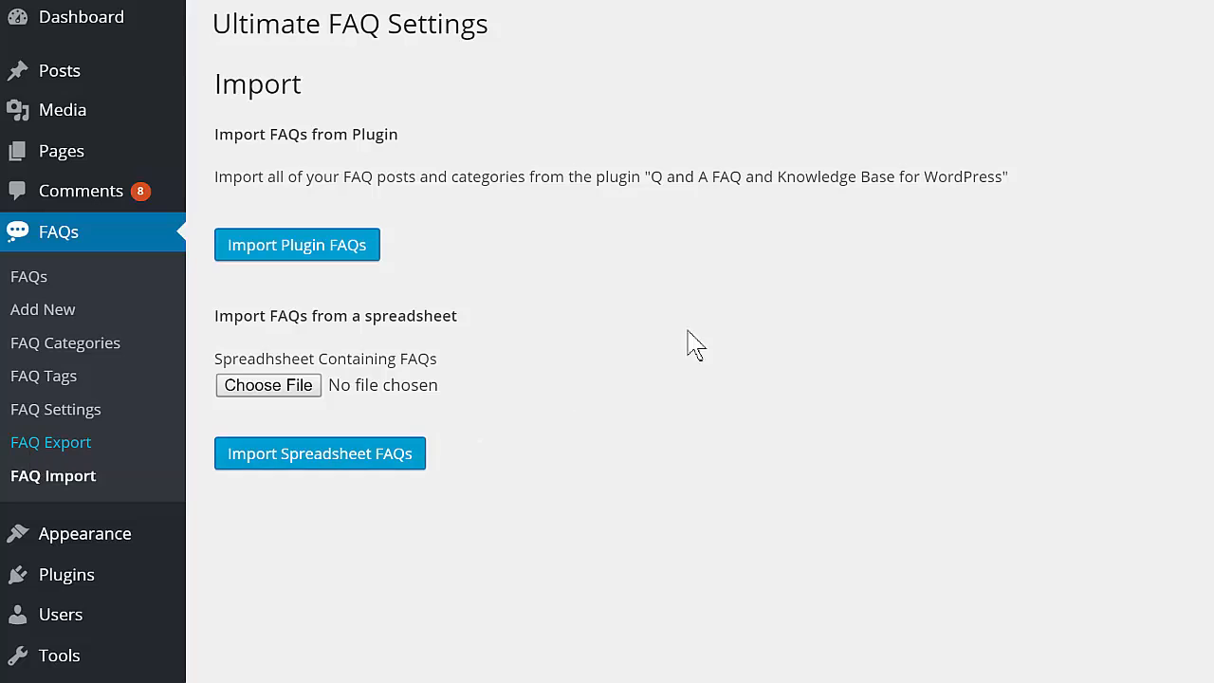
{"action": "left_click", "coordinate": [52, 442]}
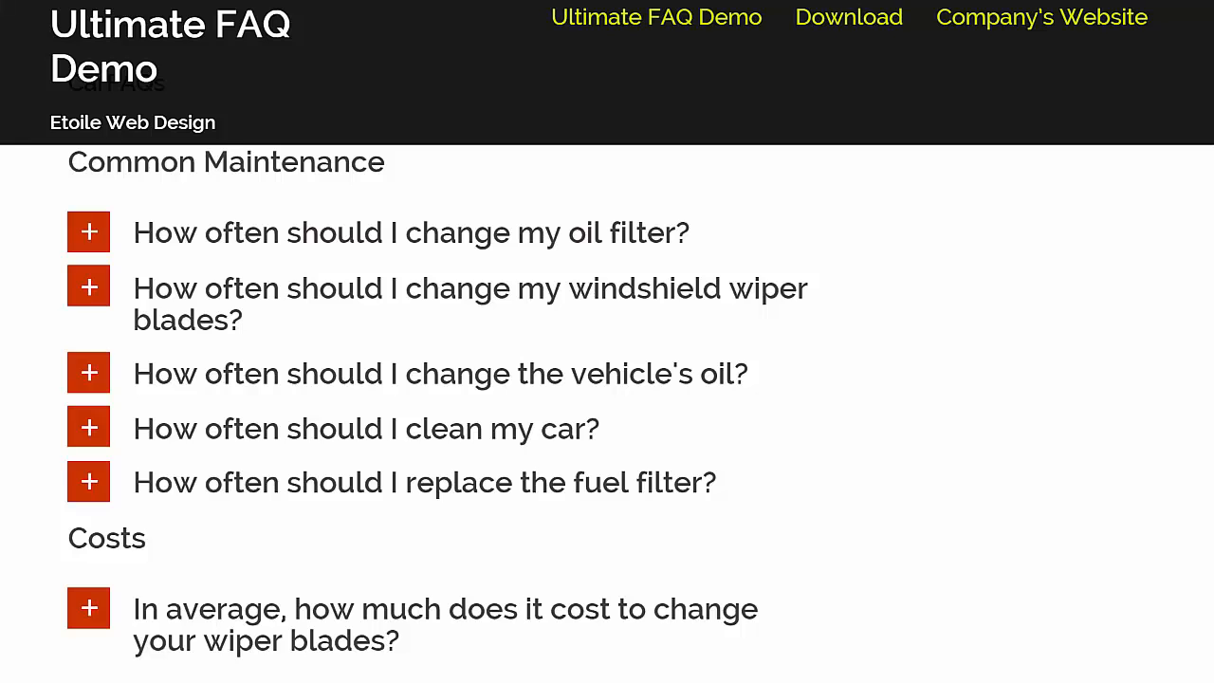
Visit the Ultimate FAQ product site and return its feature slider to the 'FAQs done right!' slide
{"action": "left_click", "coordinate": [88, 286]}
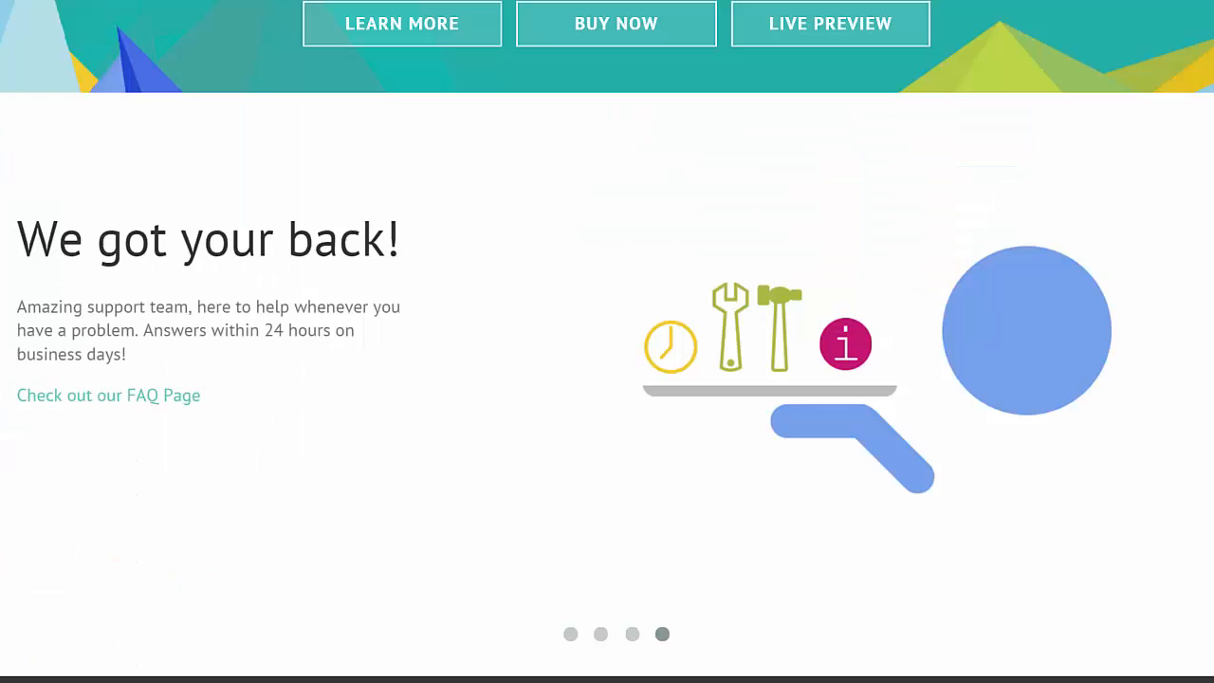
{"action": "left_click", "coordinate": [569, 634]}
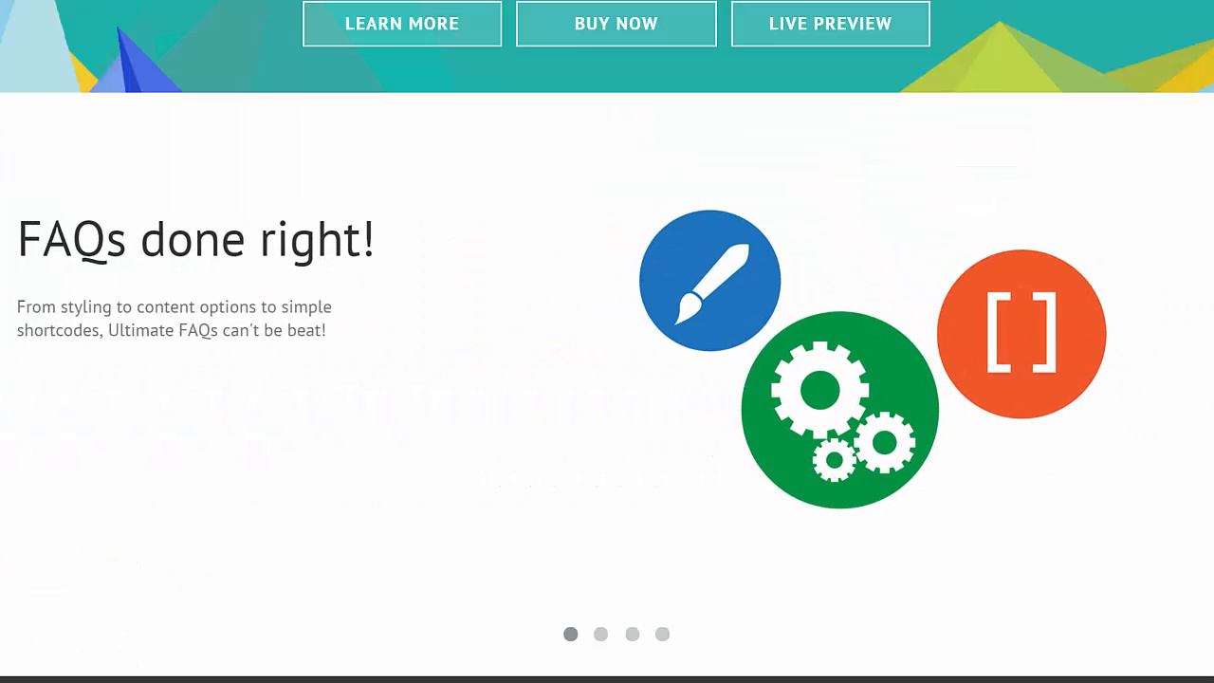